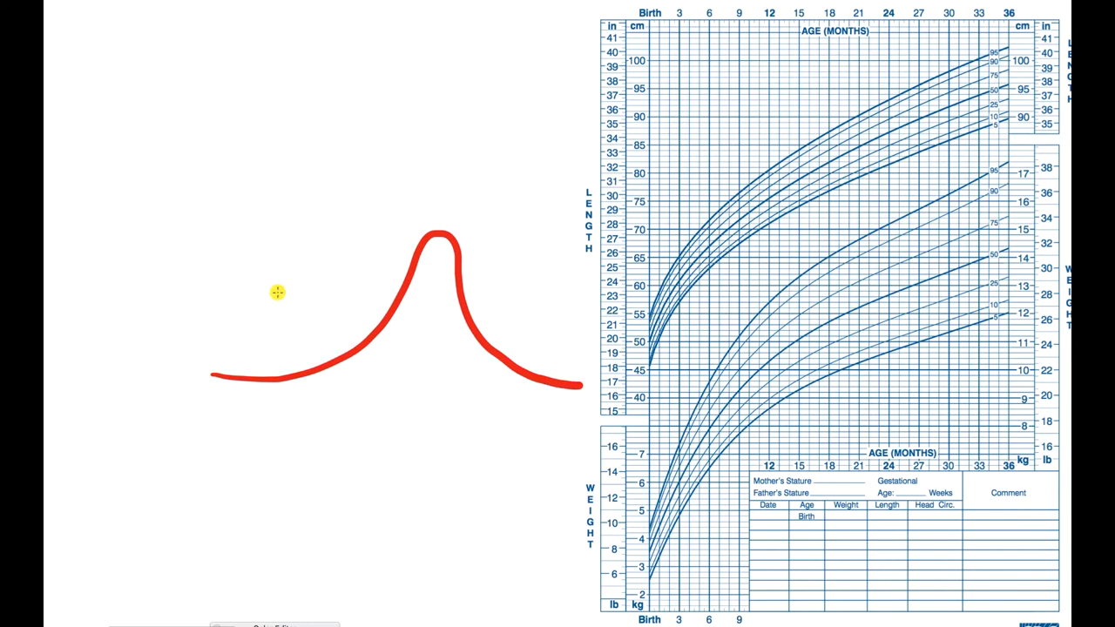
pyautogui.moveTo(550, 87)
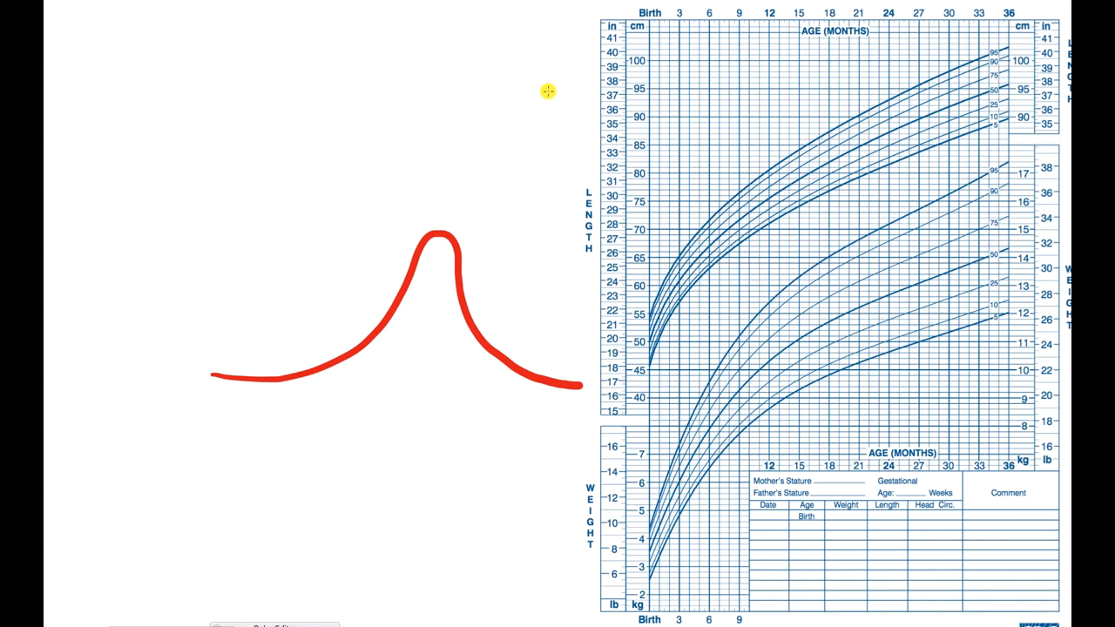
pyautogui.moveTo(542, 87)
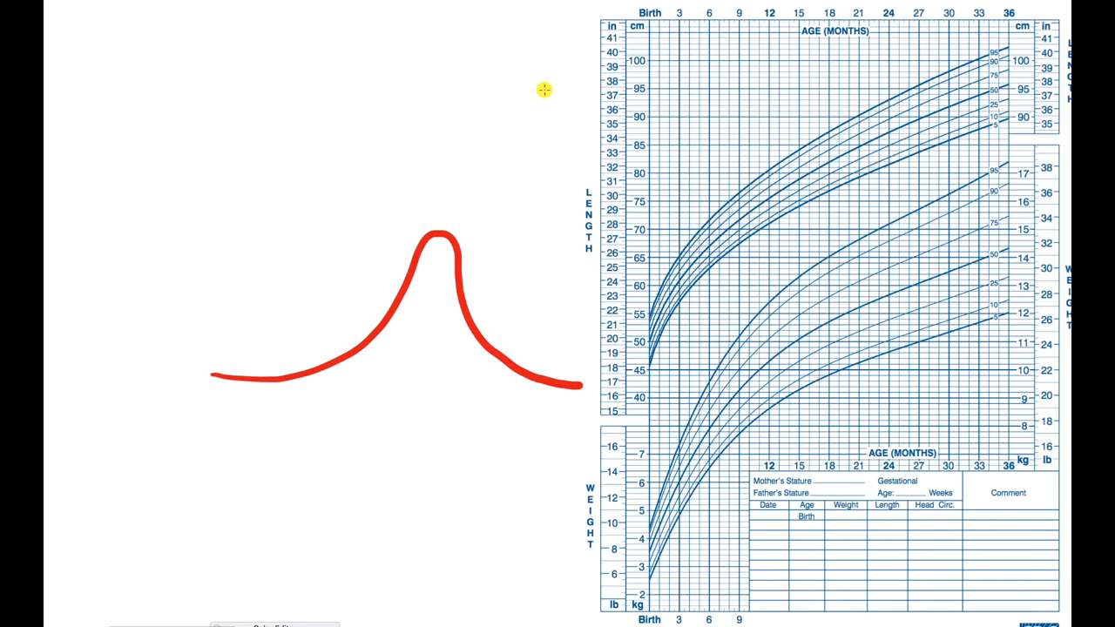
pyautogui.moveTo(543, 84)
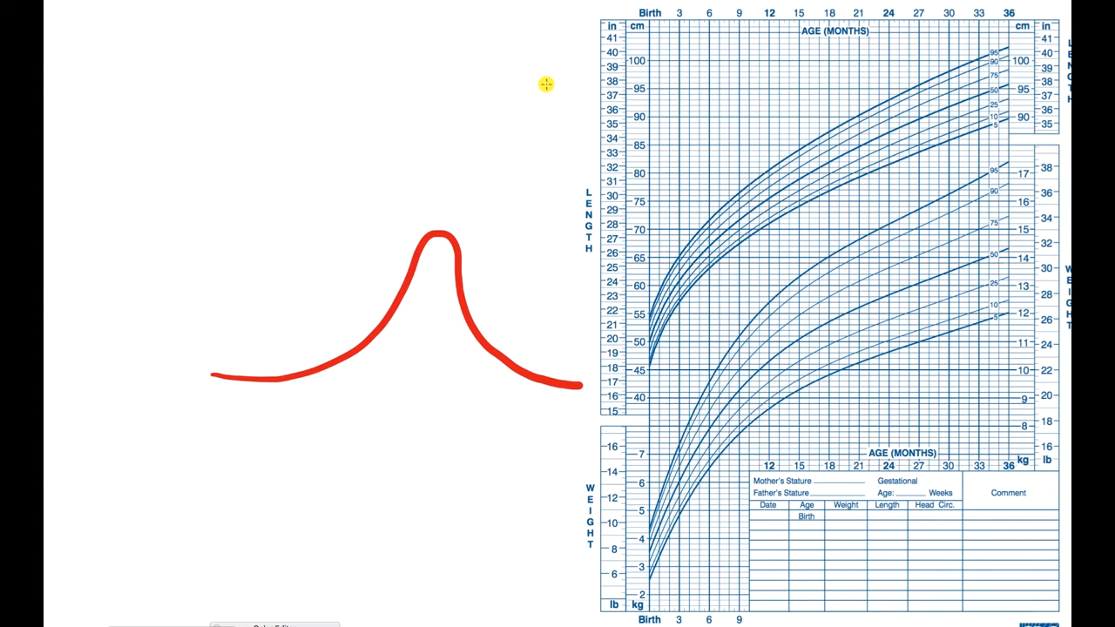
pyautogui.moveTo(542, 87)
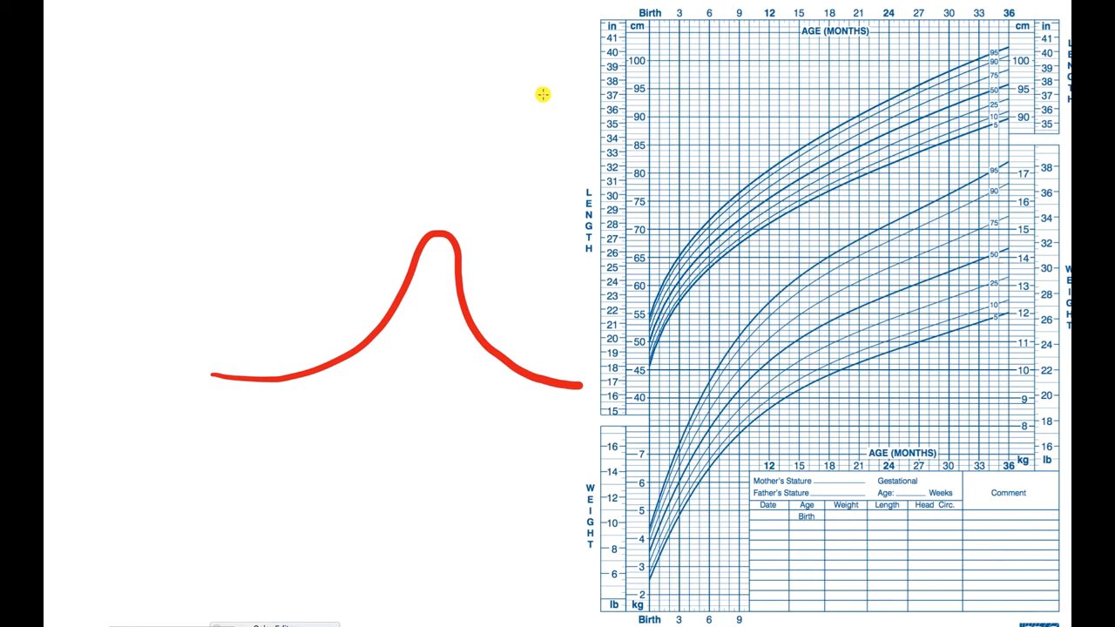
pyautogui.moveTo(540, 91)
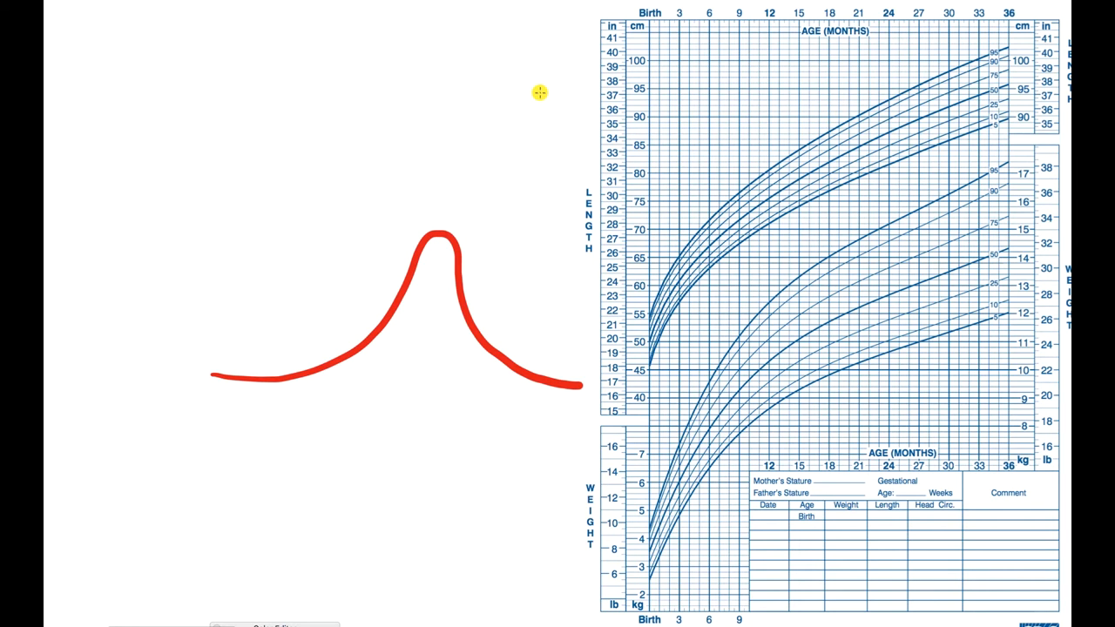
pyautogui.moveTo(202, 251)
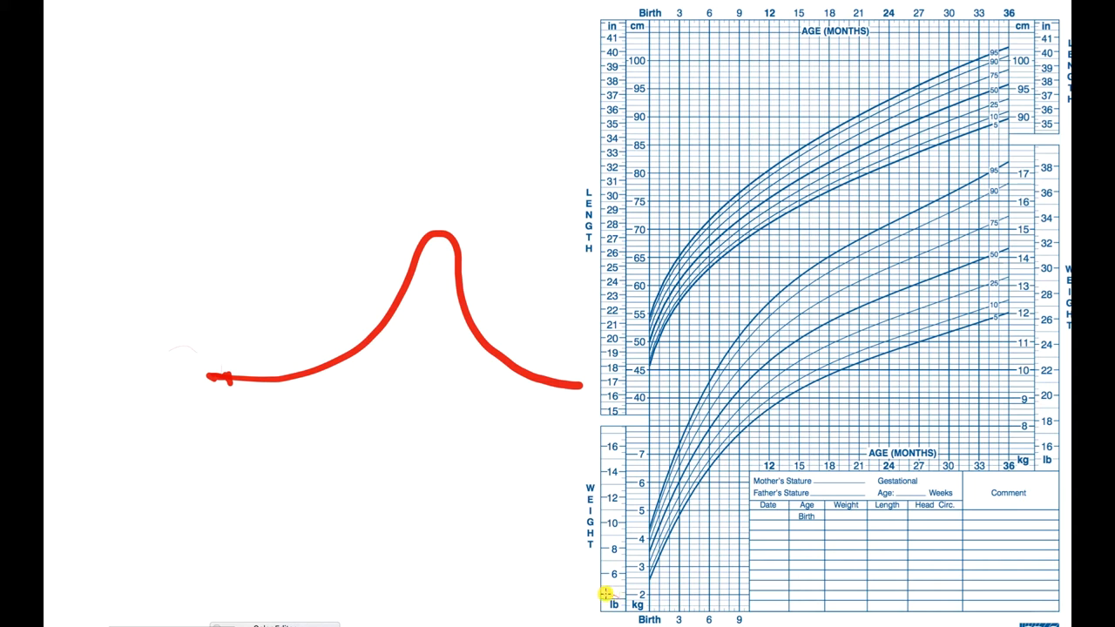
# Step: Draw a short red tick at the left end of the bell curve's baseline
pyautogui.moveTo(705, 435); pyautogui.dragTo(966, 432)
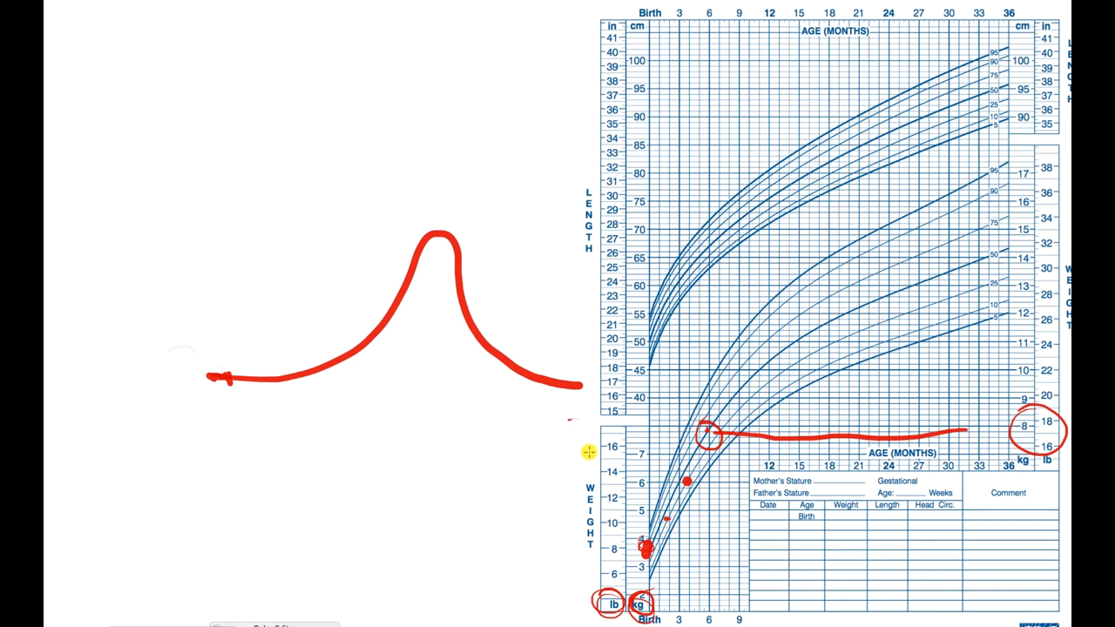
# Step: Mark the weight chart with a red pen stroke near the six-month point
pyautogui.moveTo(588, 453); pyautogui.dragTo(589, 554)
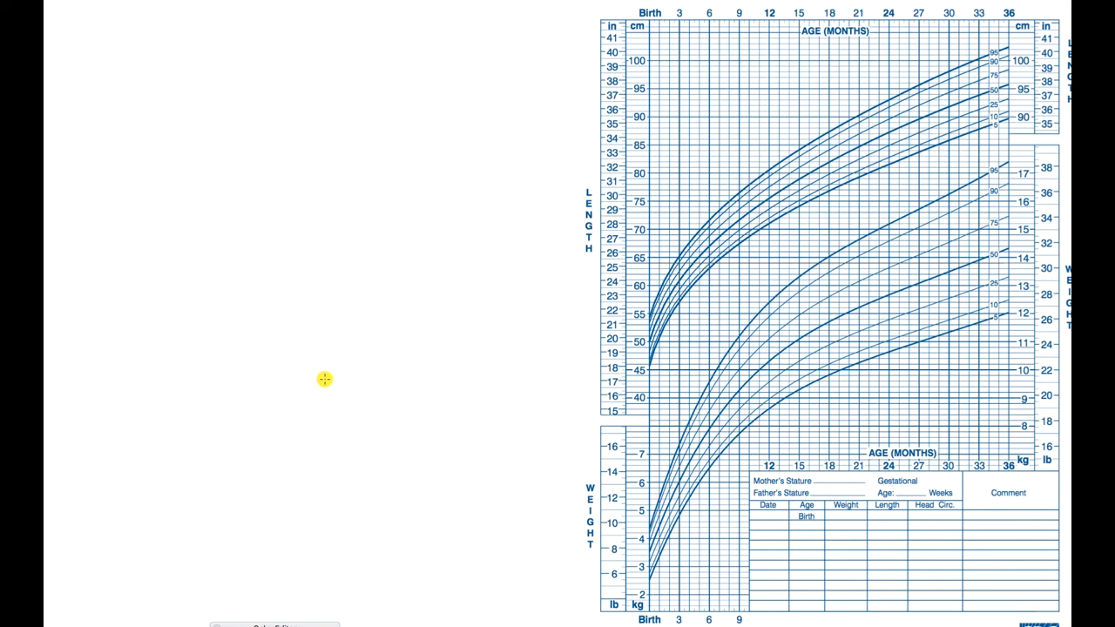
pyautogui.moveTo(324, 385)
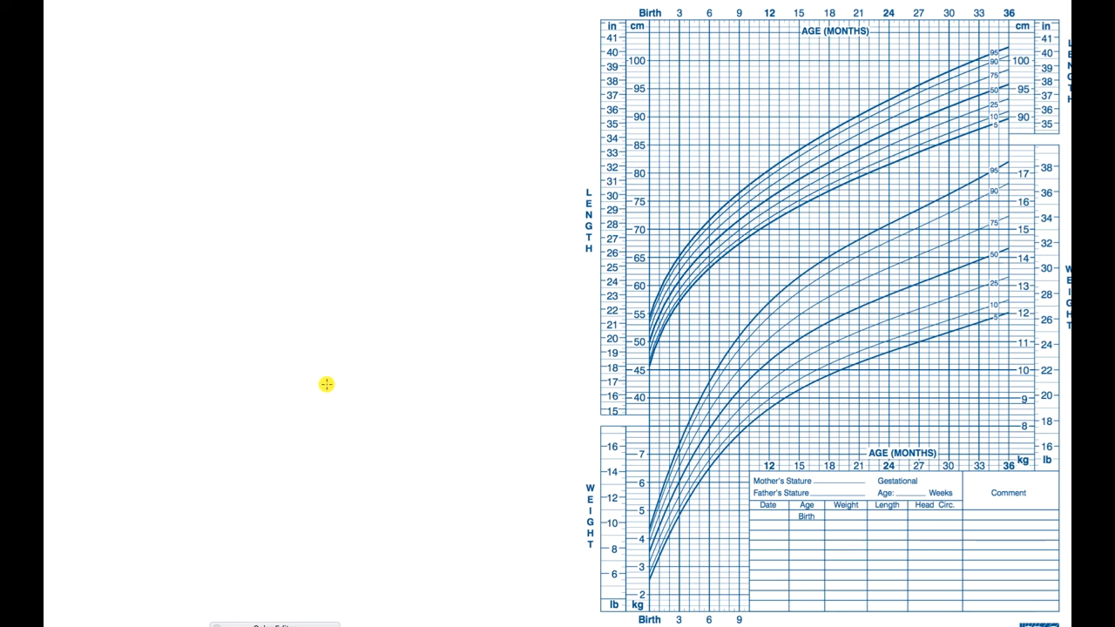
pyautogui.moveTo(324, 387)
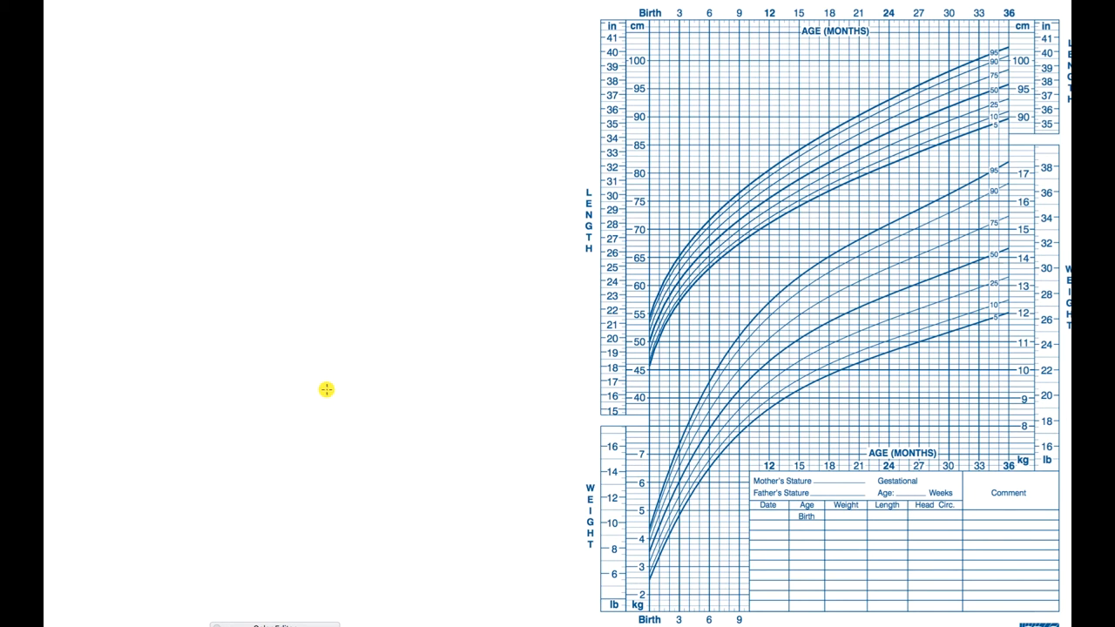
pyautogui.moveTo(328, 400)
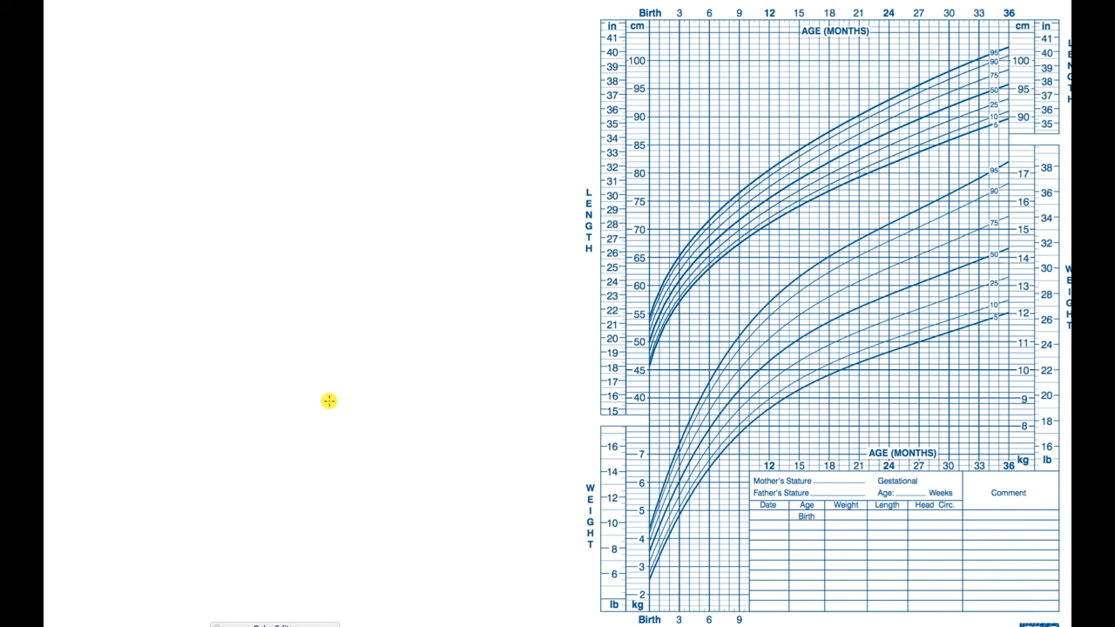
# Step: Plot a single red weight point at about six months on the cleared chart
pyautogui.click(711, 488)
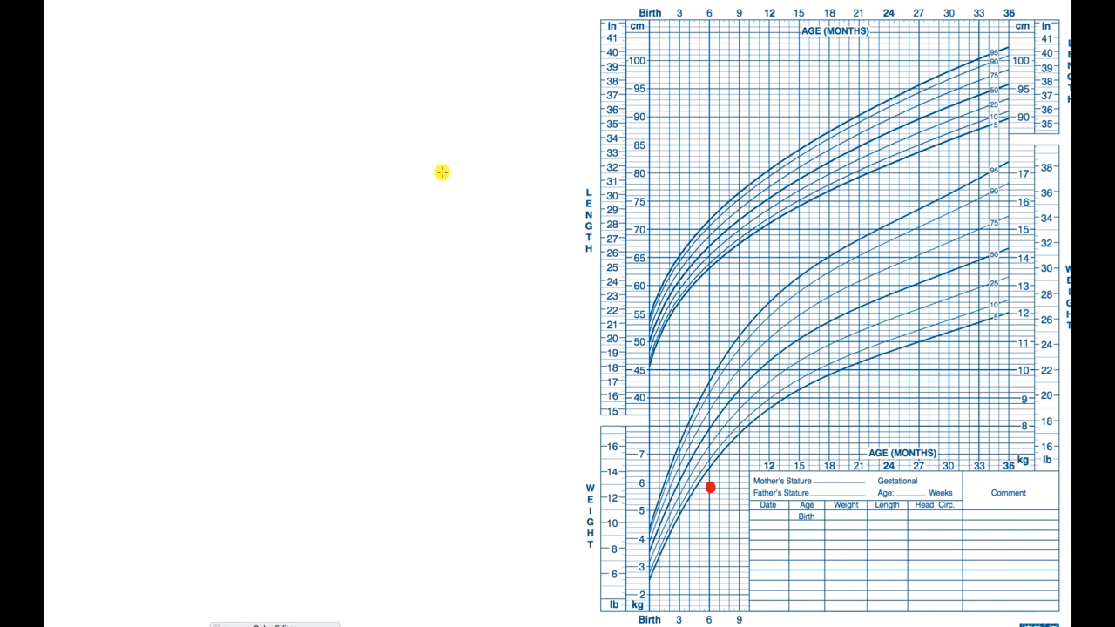
pyautogui.moveTo(433, 183)
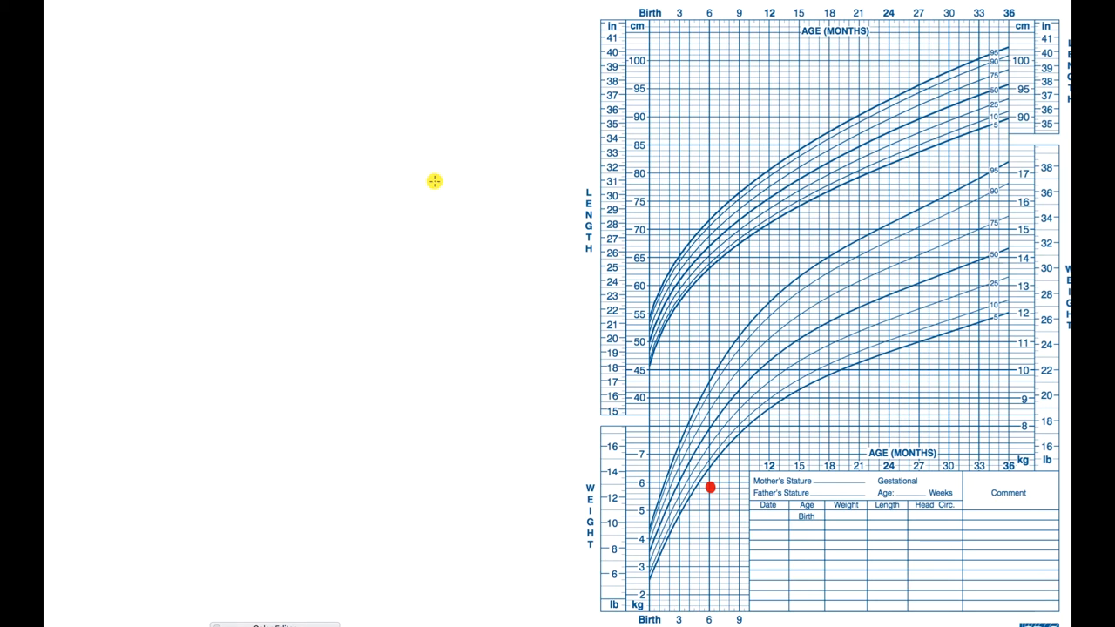
pyautogui.moveTo(439, 173)
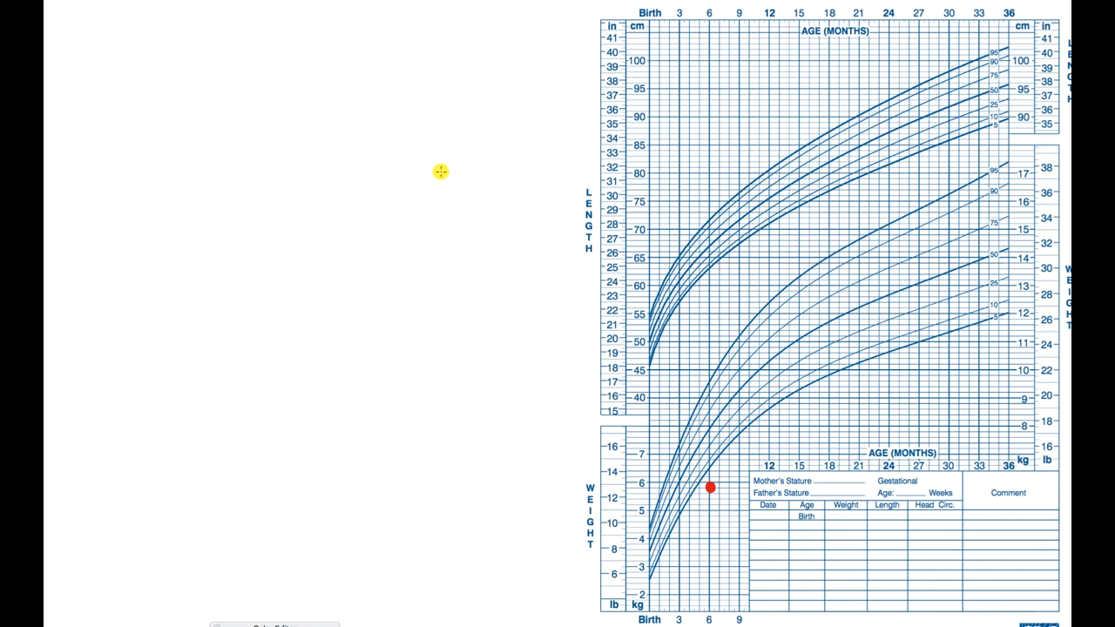